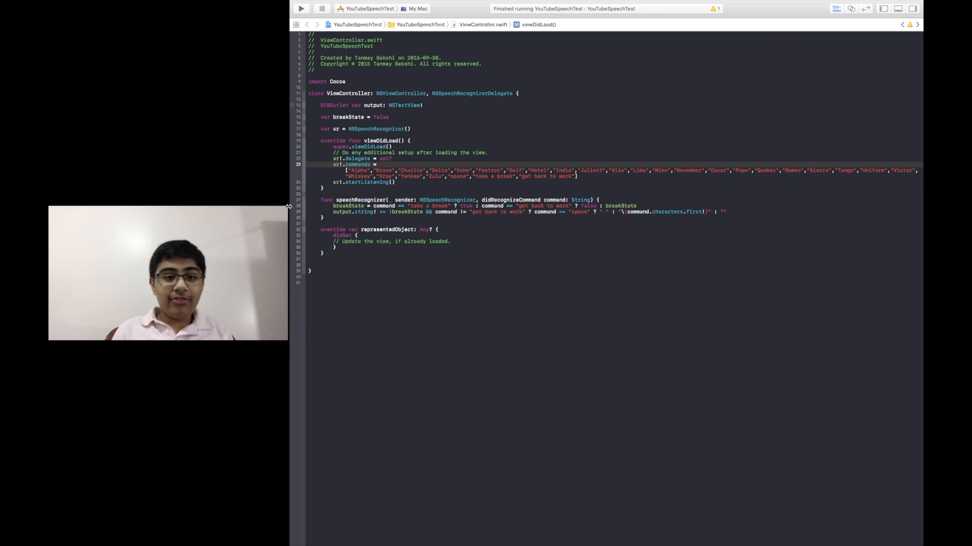
Edit the speechRecognizer handler to take '.characters.first' of each recognized word
left_click(371, 105)
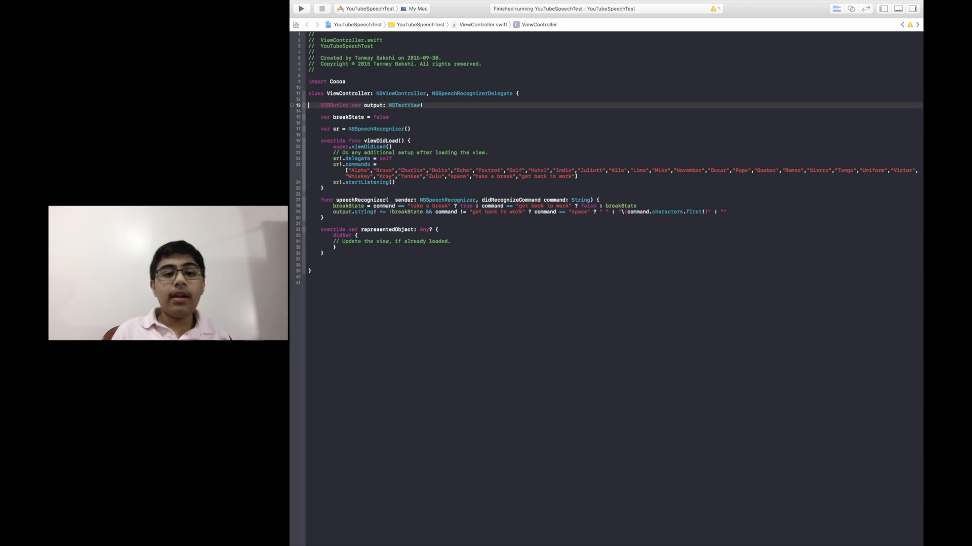
left_click(347, 164)
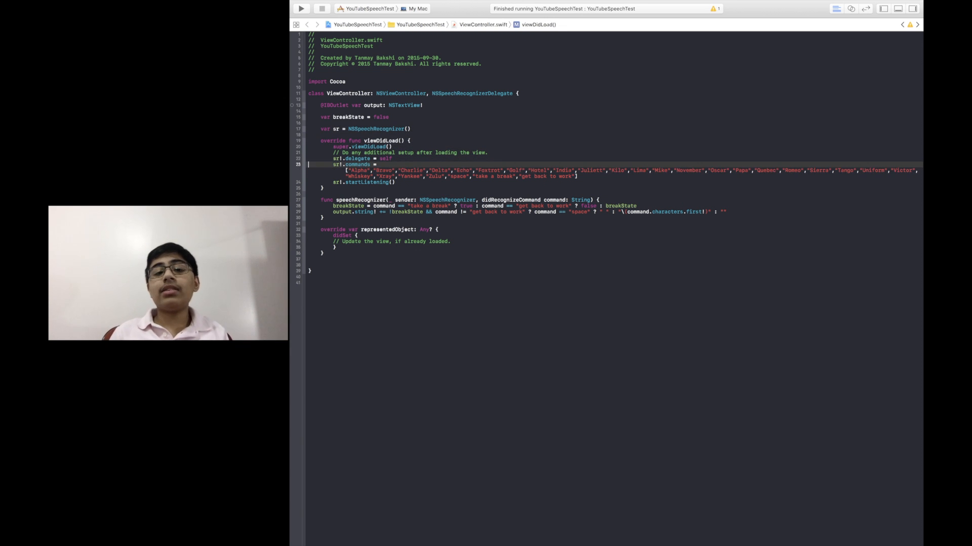
left_click(526, 212)
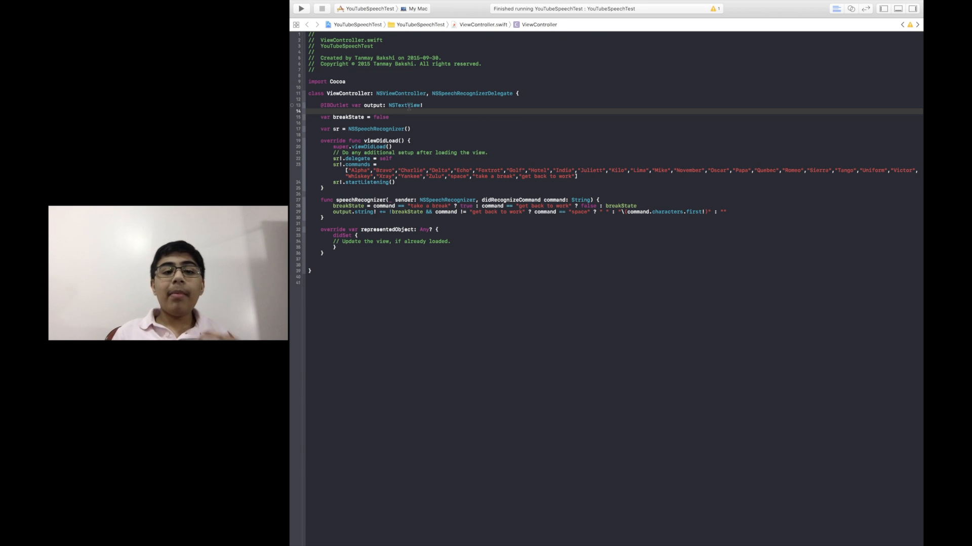
left_click(365, 129)
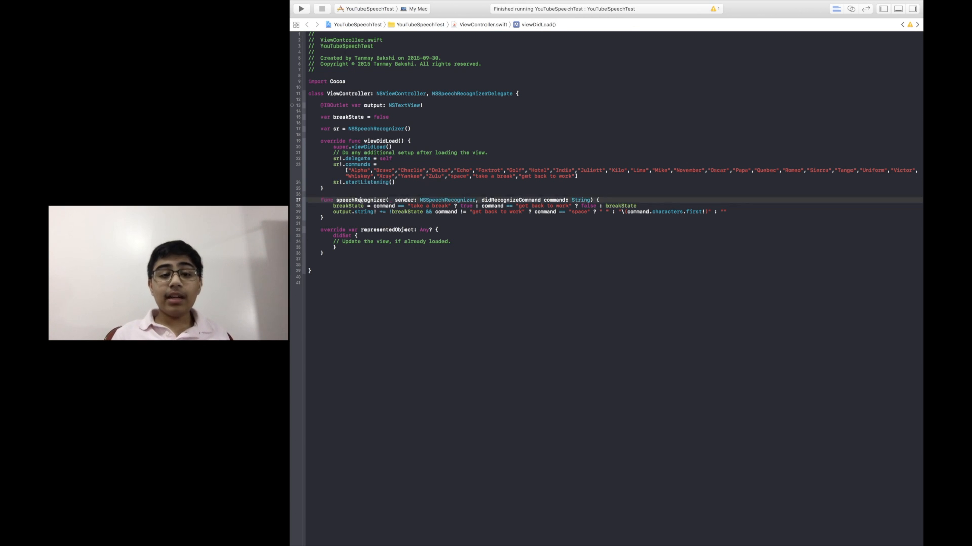
left_click(359, 200)
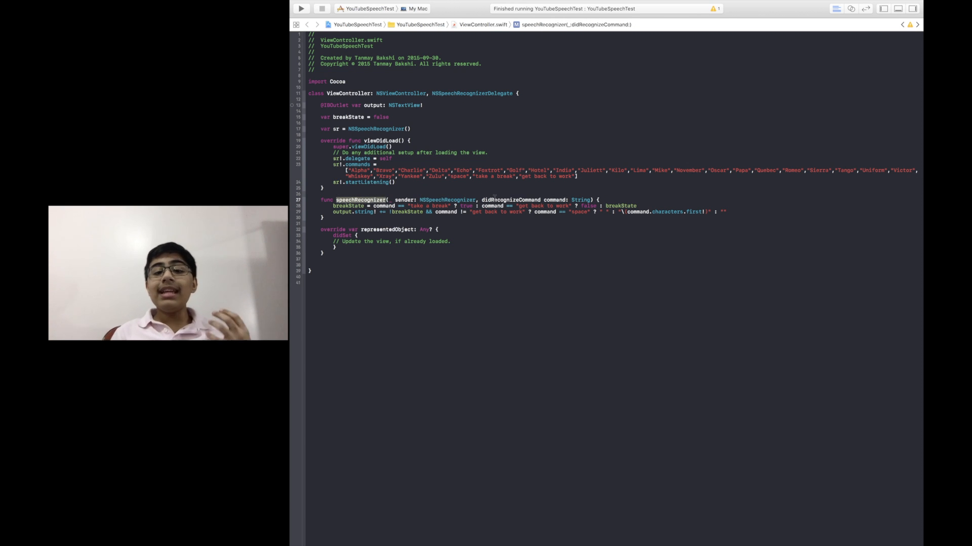
double_click(510, 199)
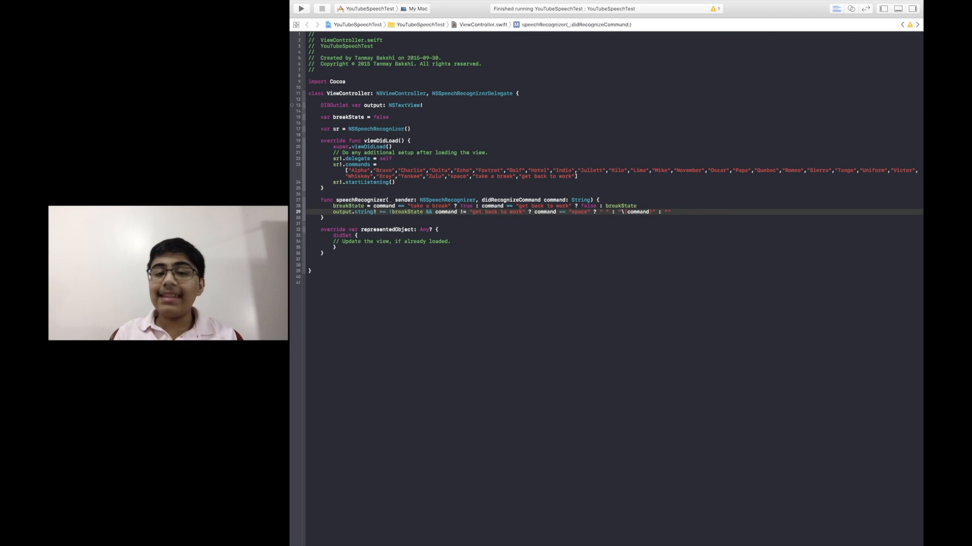
type(".characters.first!")
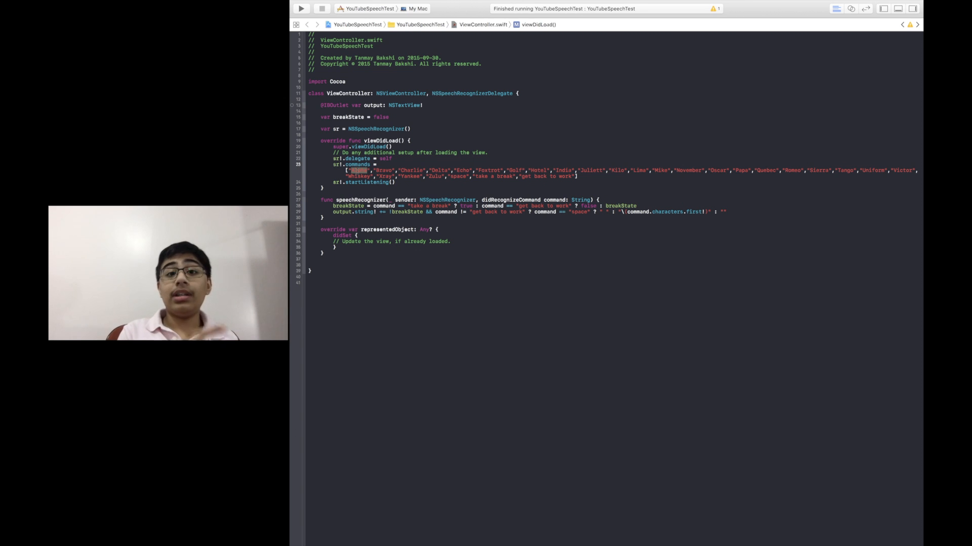
Build and run the app and spell YOUTU by speaking Yankee, Oscar, Uniform, Tango, Uniform
left_click(300, 8)
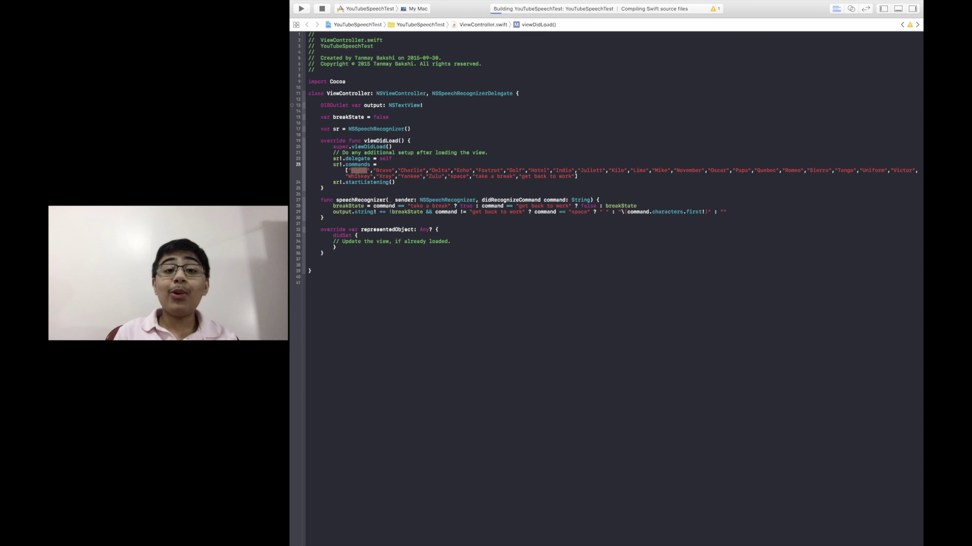
left_click(300, 8)
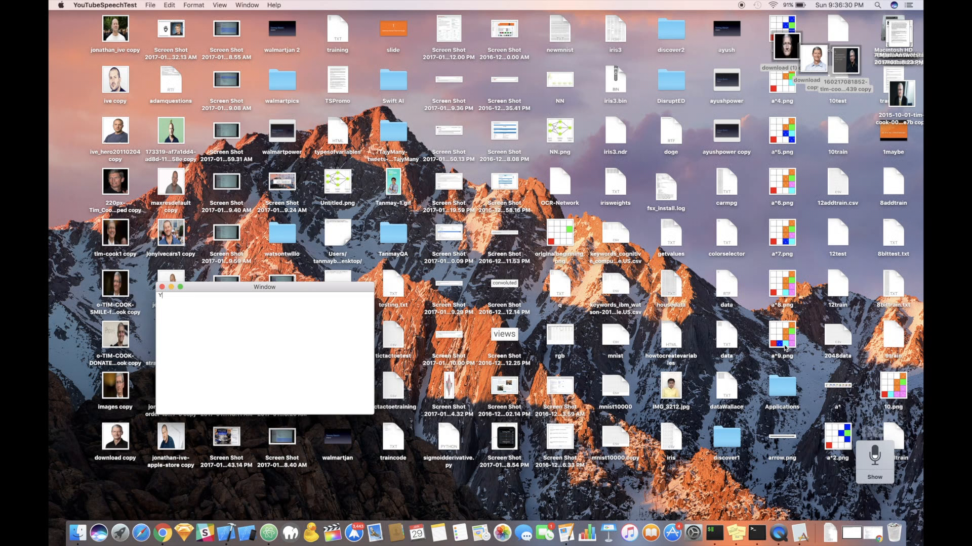
type("O")
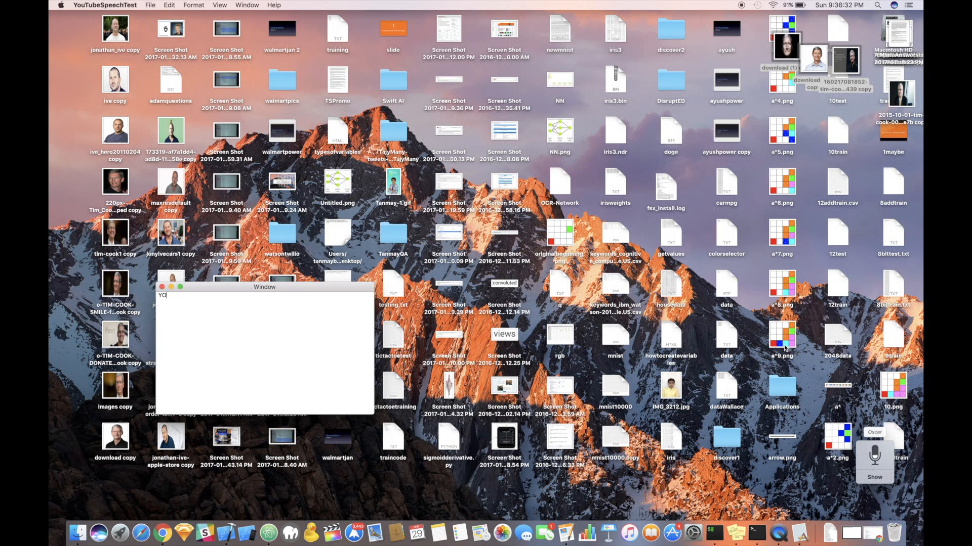
type("U")
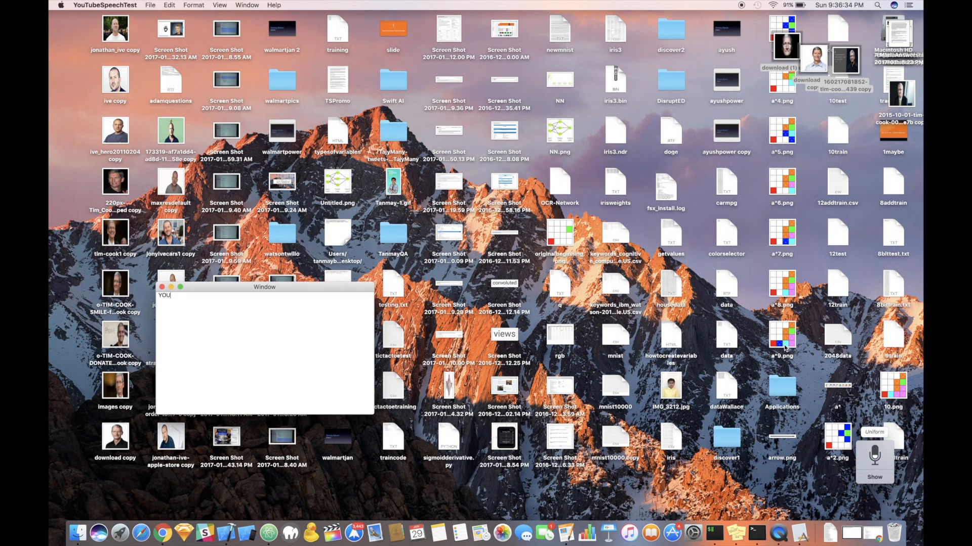
type("T")
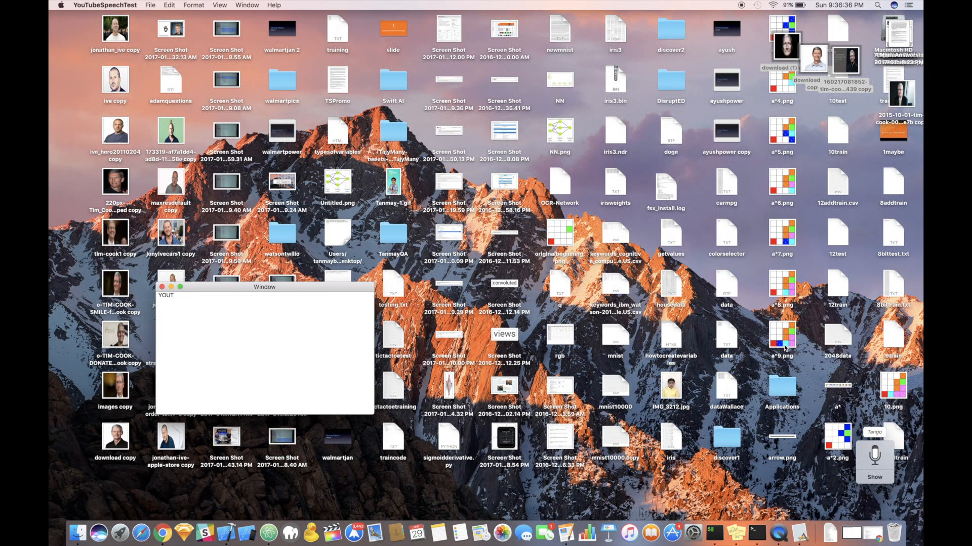
type("U")
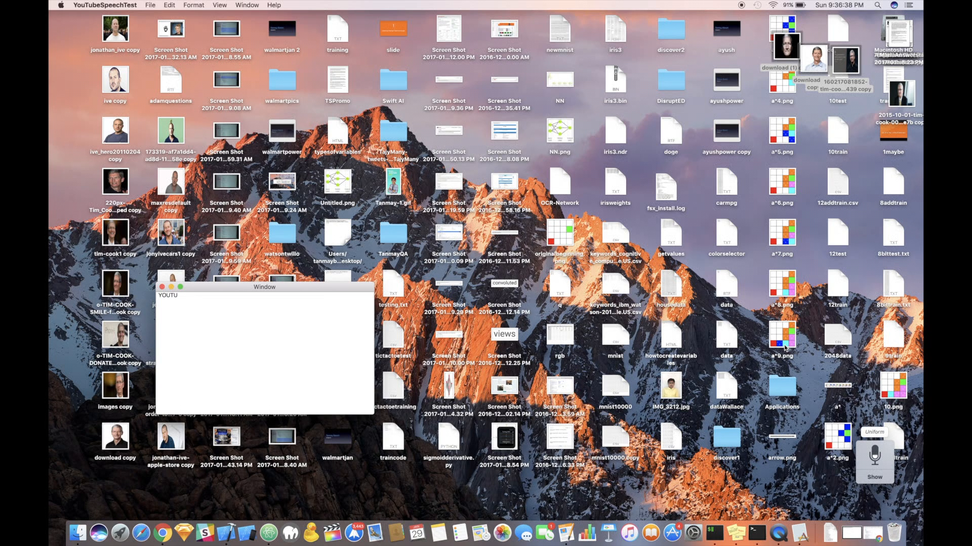
type("B")
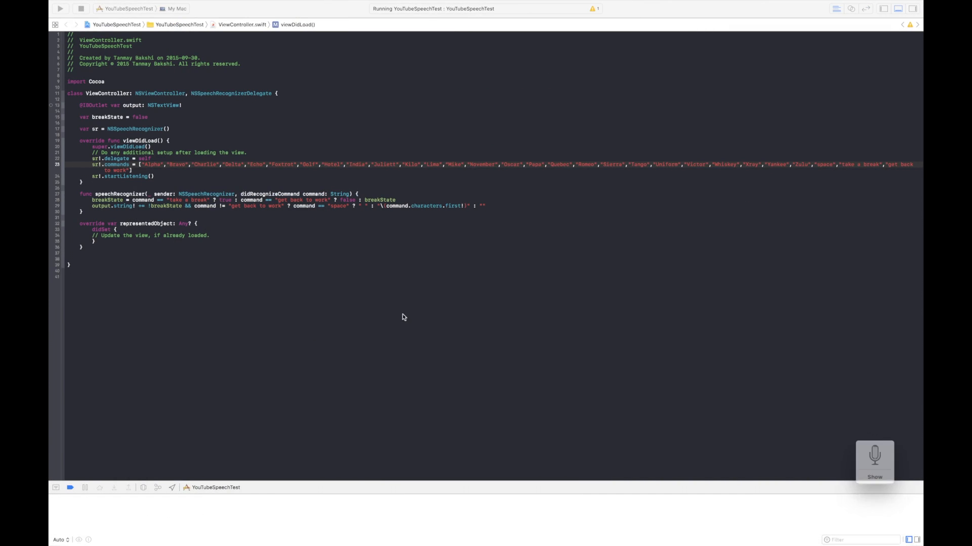
Spell HELLO SWIF in the app window by speaking Hotel, Echo, Lima, Lima, Oscar, Sierra, Whiskey, India, Foxtrot
left_click(60, 8)
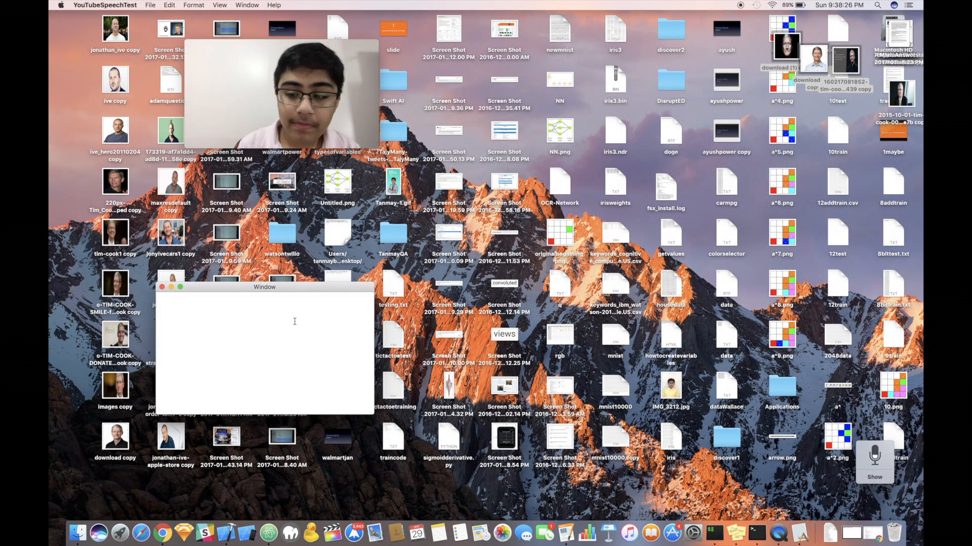
type("H")
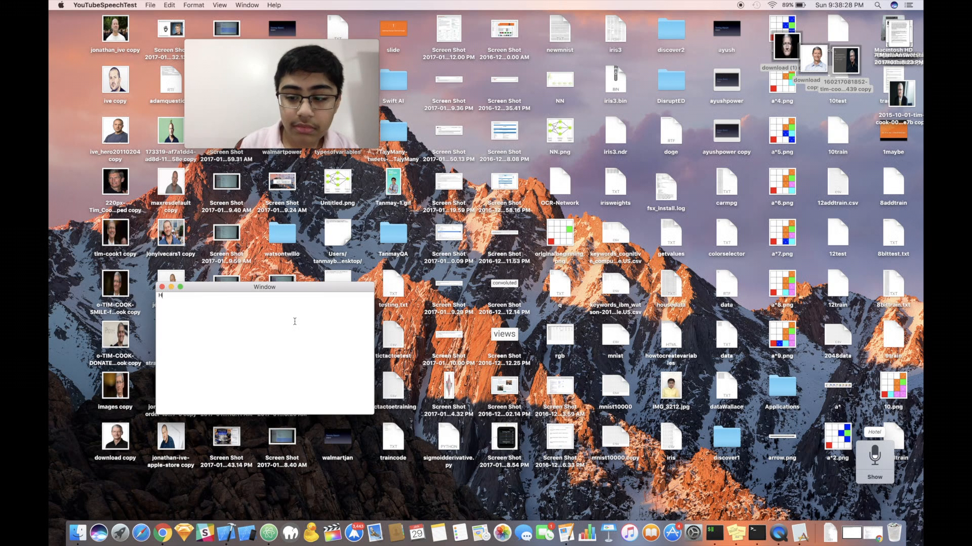
type("E")
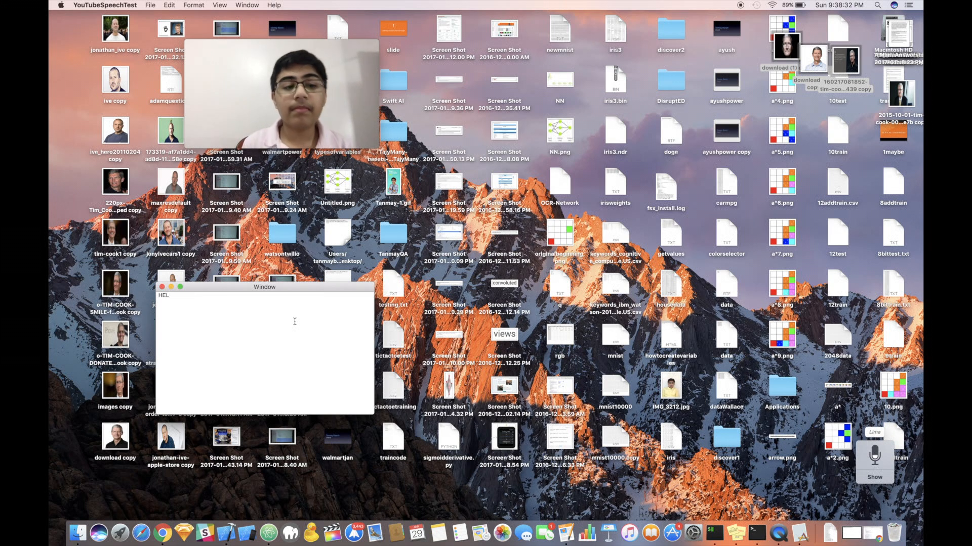
type("LO")
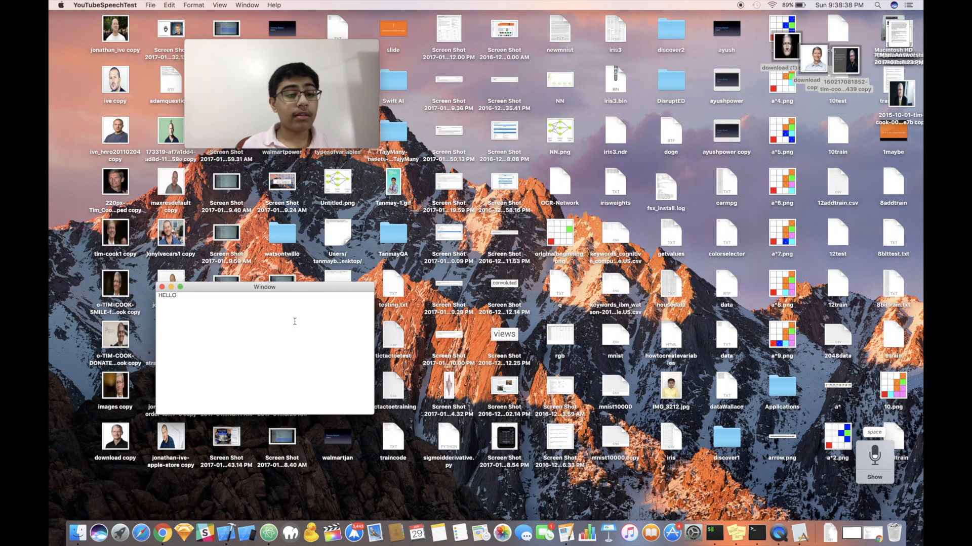
type("S")
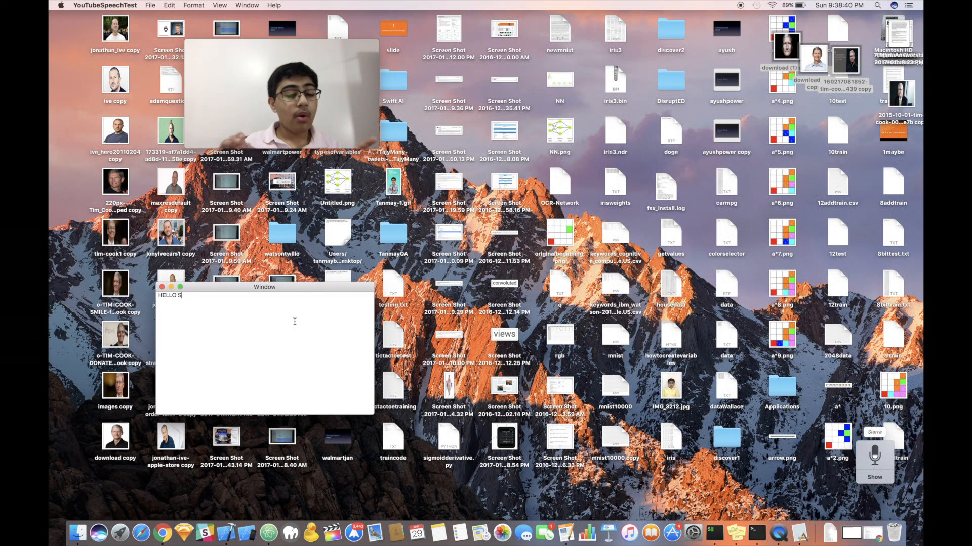
type("W")
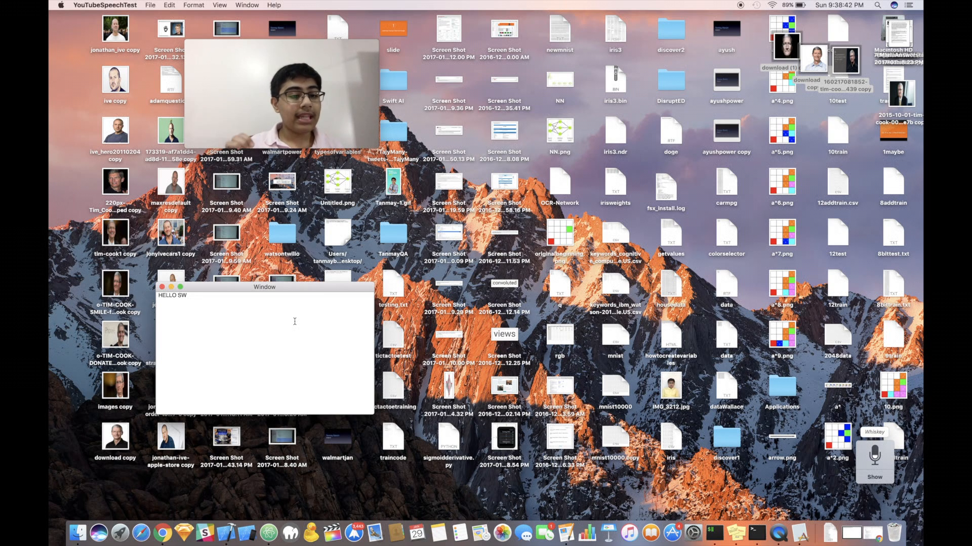
type("I")
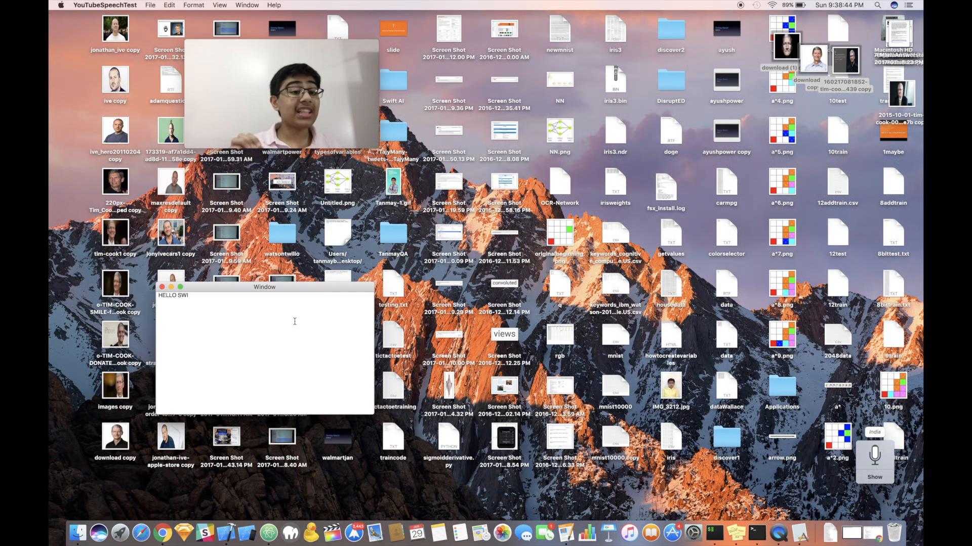
type("F")
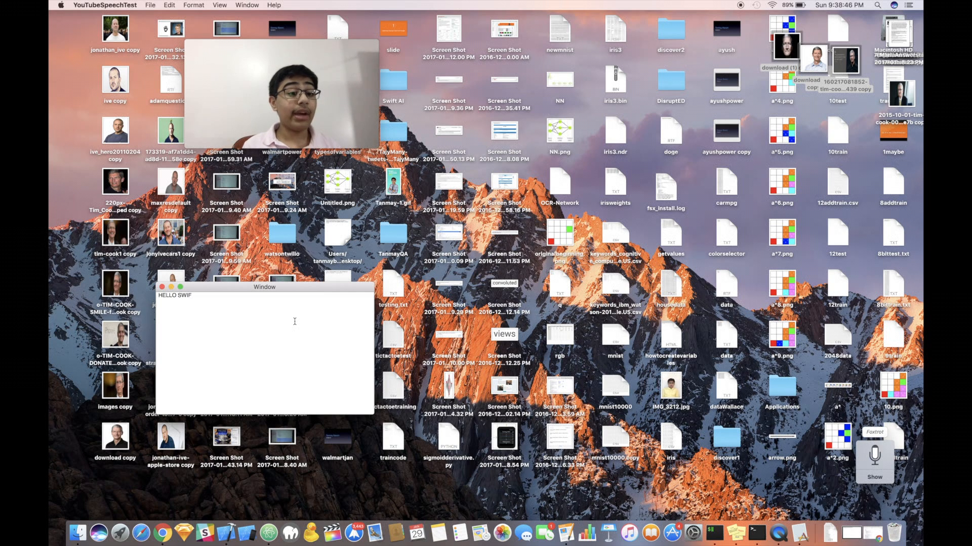